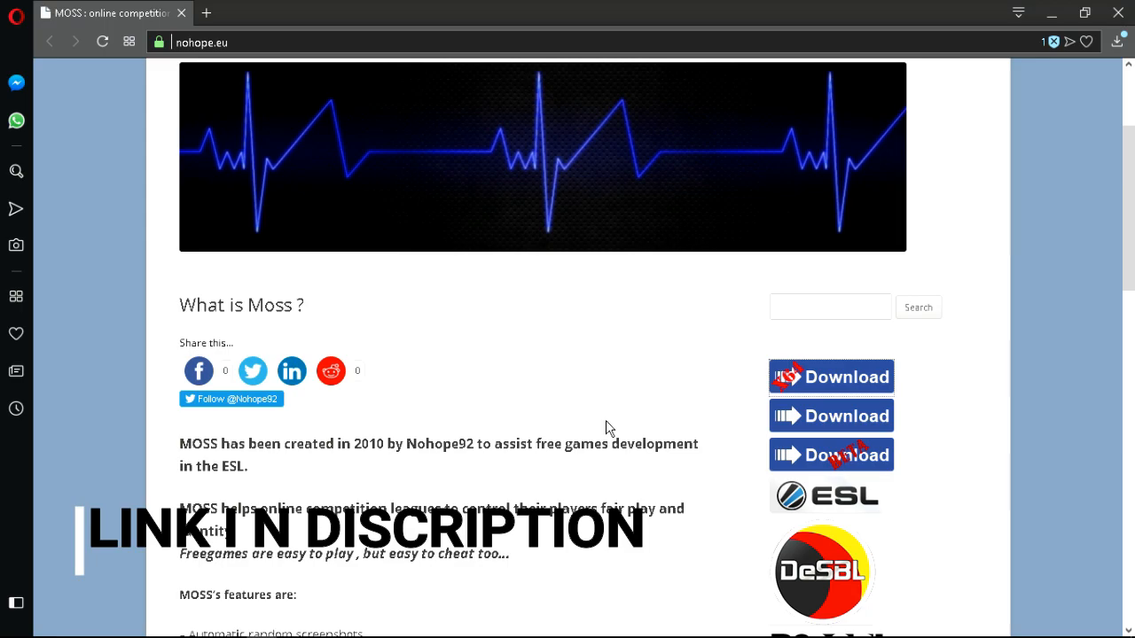
{"action": "mouse_move", "coordinate": [848, 454]}
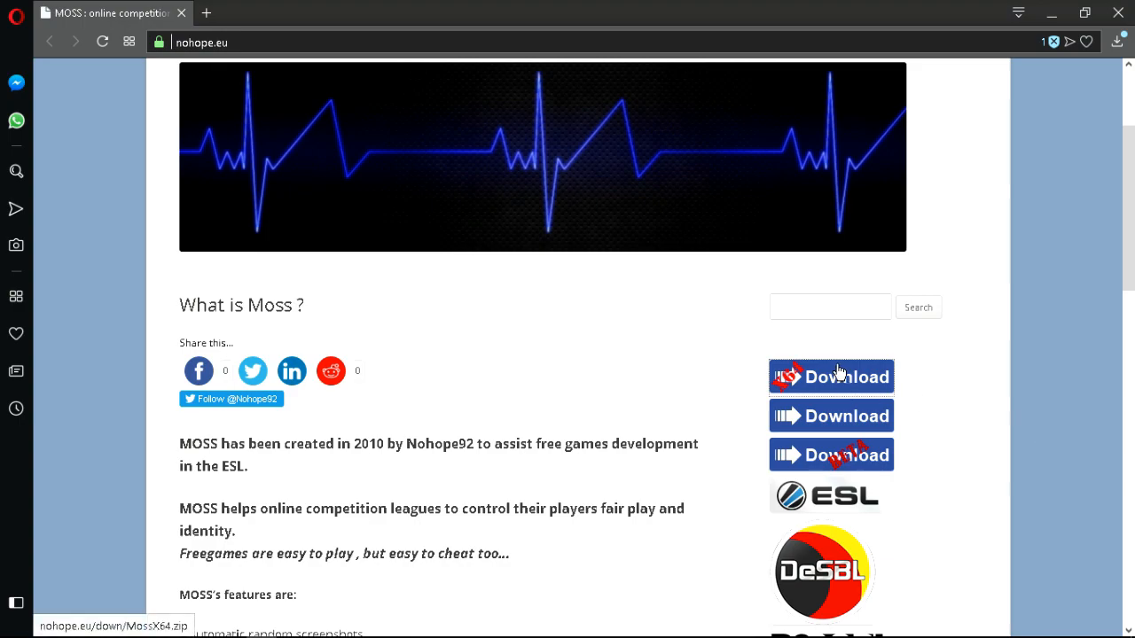
{"action": "mouse_move", "coordinate": [841, 373]}
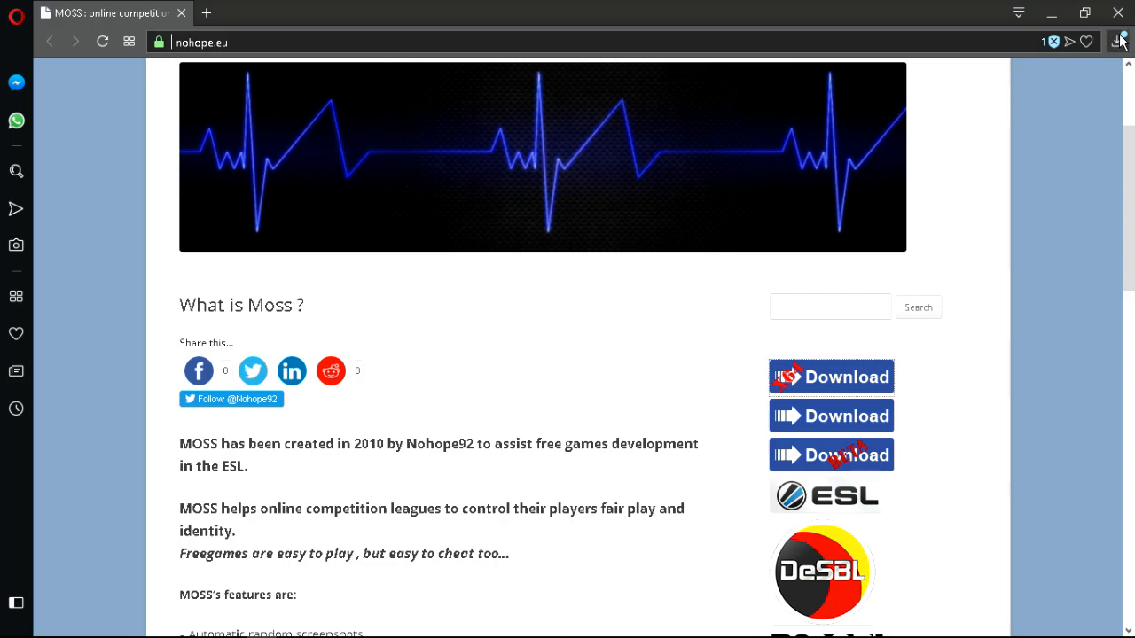
Step: Check the finished MossX64.zip download in Opera's downloads panel
{"action": "left_click", "coordinate": [1121, 43]}
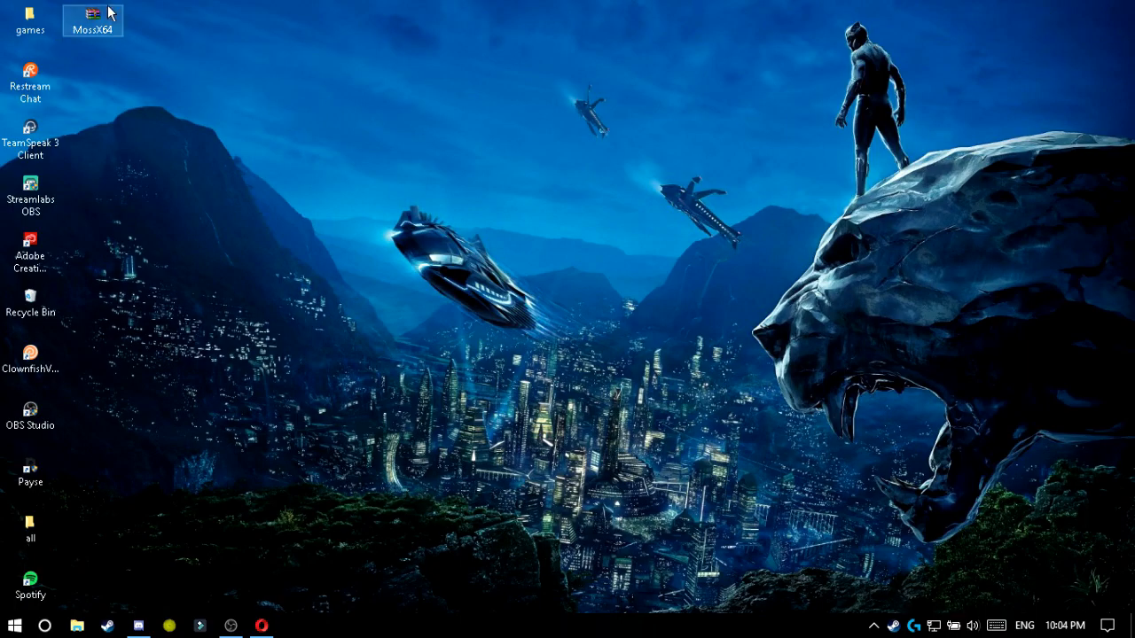
Step: Extract MossX64.zip to the desktop with WinRAR and view the extracted MossX64 folder
{"action": "right_click", "coordinate": [89, 18]}
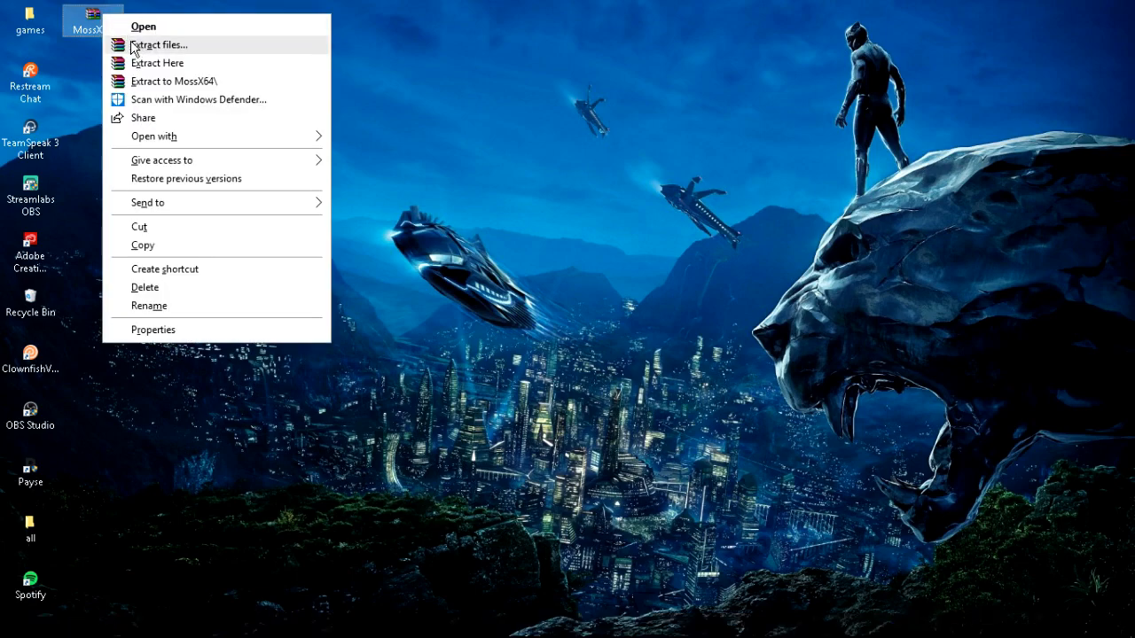
{"action": "left_click", "coordinate": [159, 44]}
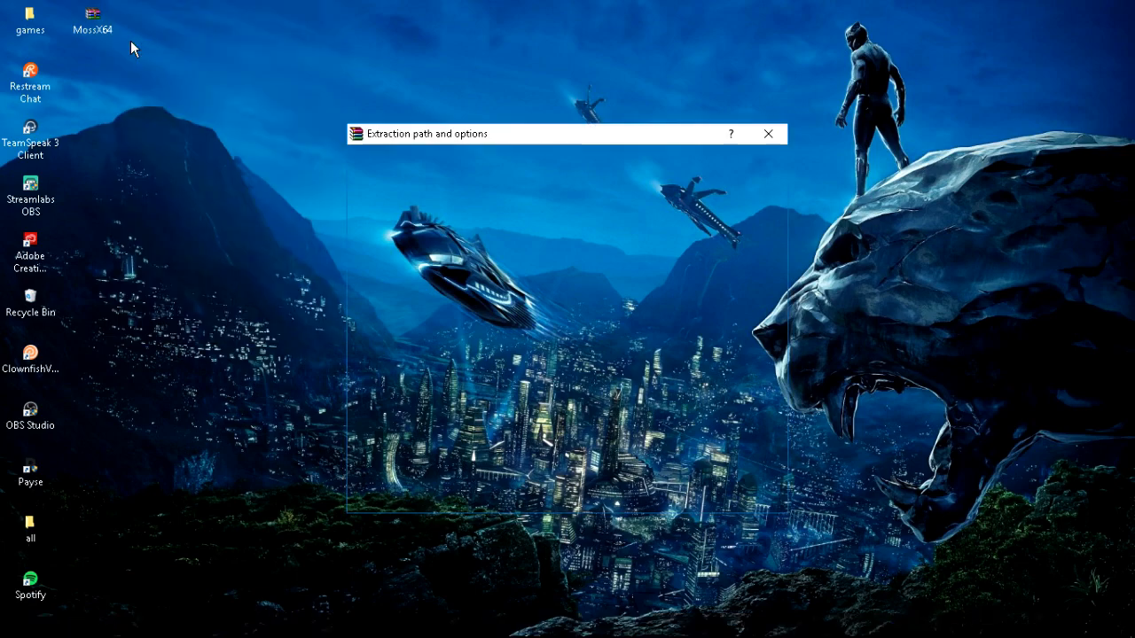
{"action": "left_click", "coordinate": [766, 135]}
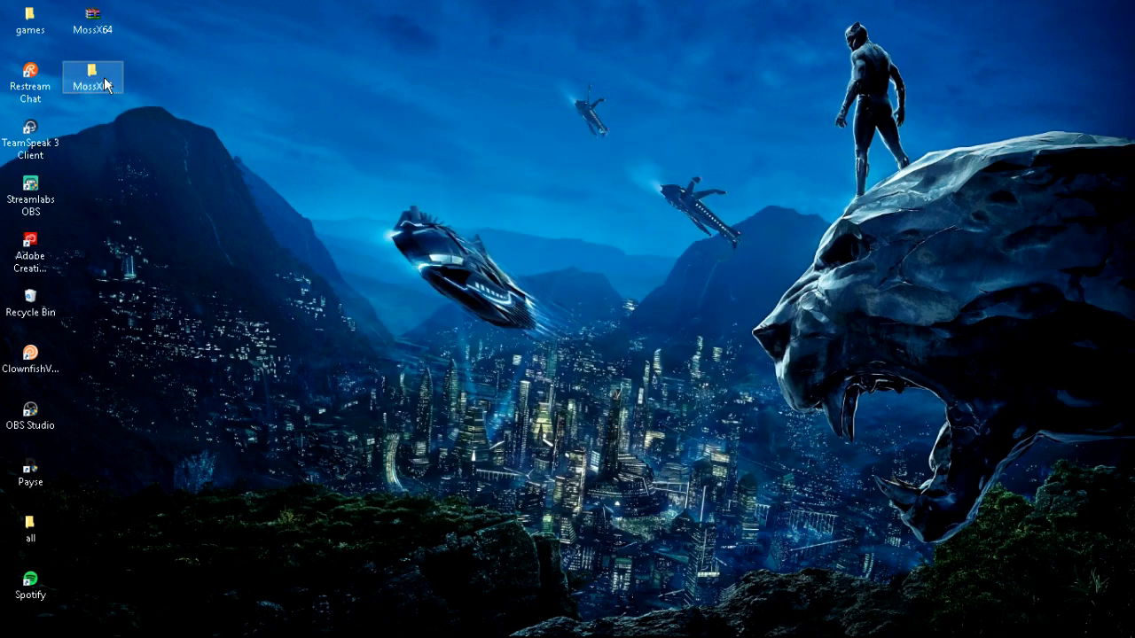
{"action": "double_click", "coordinate": [92, 73]}
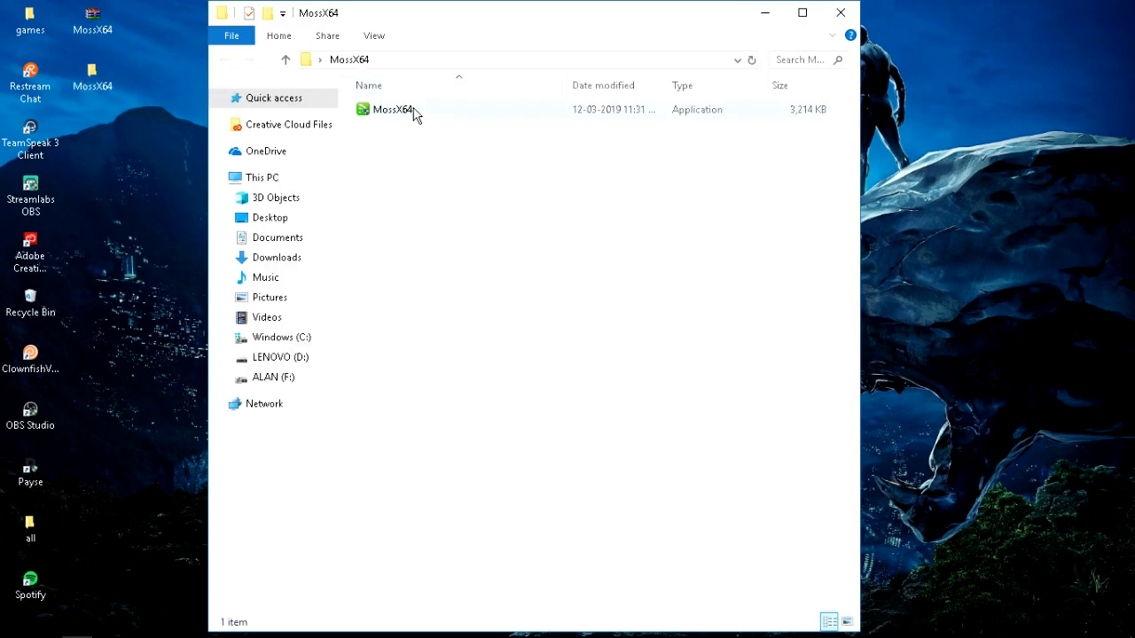
{"action": "mouse_move", "coordinate": [415, 115]}
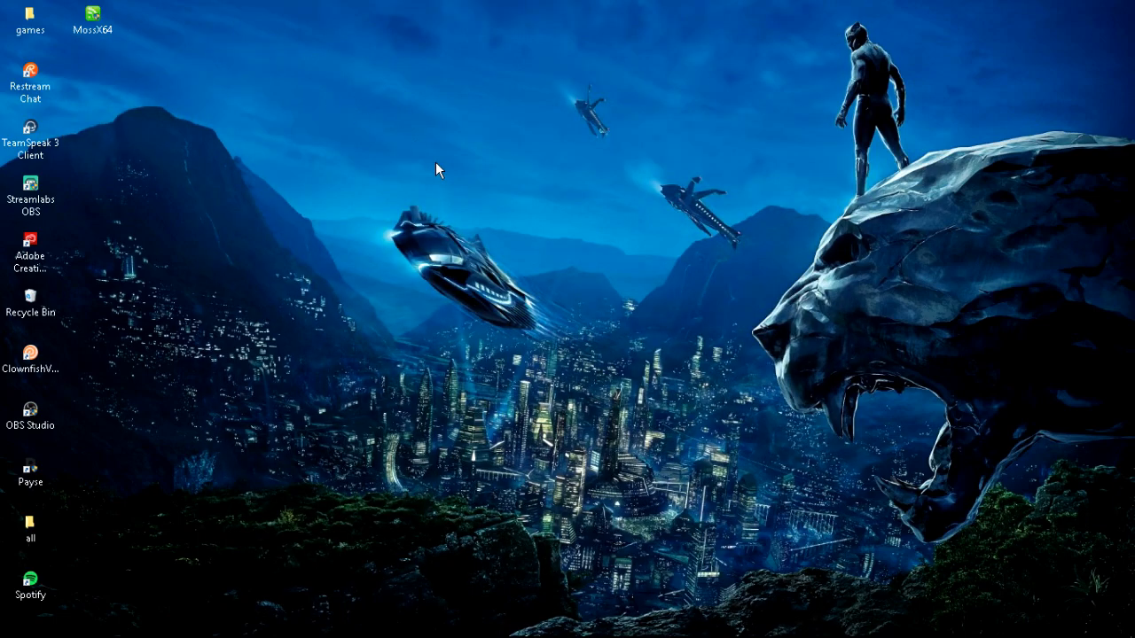
{"action": "left_click", "coordinate": [89, 14]}
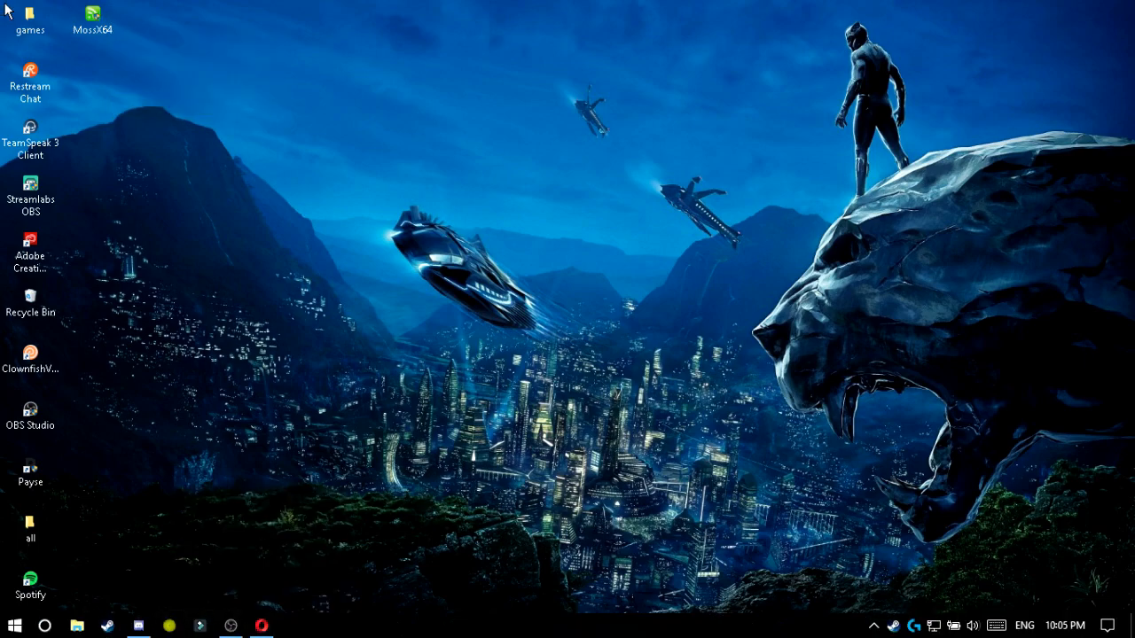
Step: Launch Black Squad from its launcher and dismiss the Item Expired notice in the lobby
{"action": "double_click", "coordinate": [28, 14]}
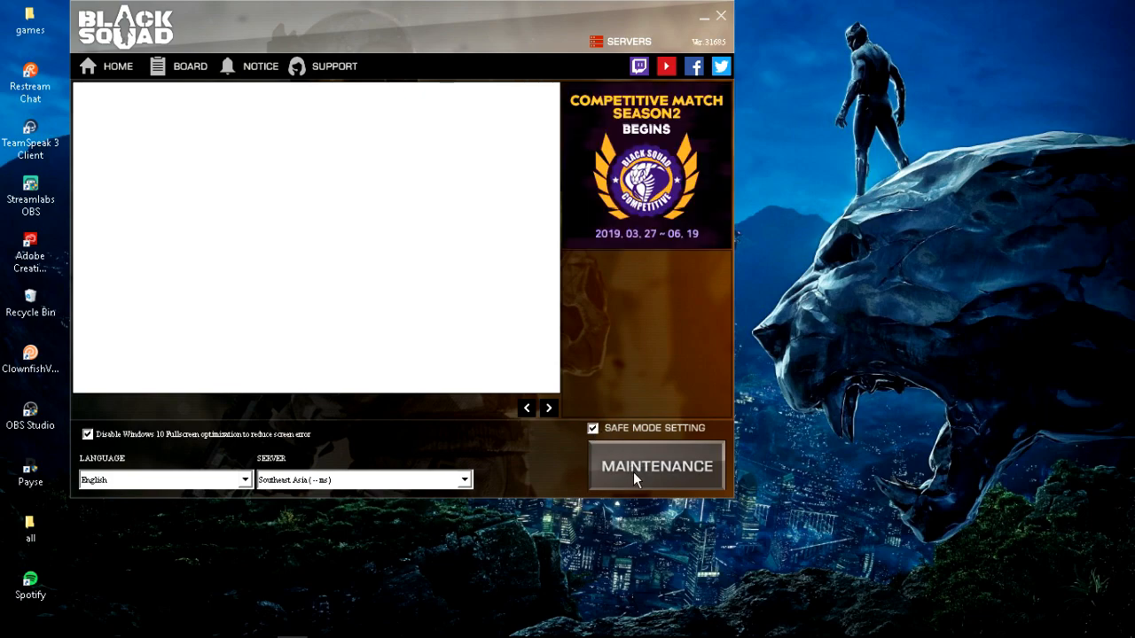
{"action": "left_click", "coordinate": [718, 14]}
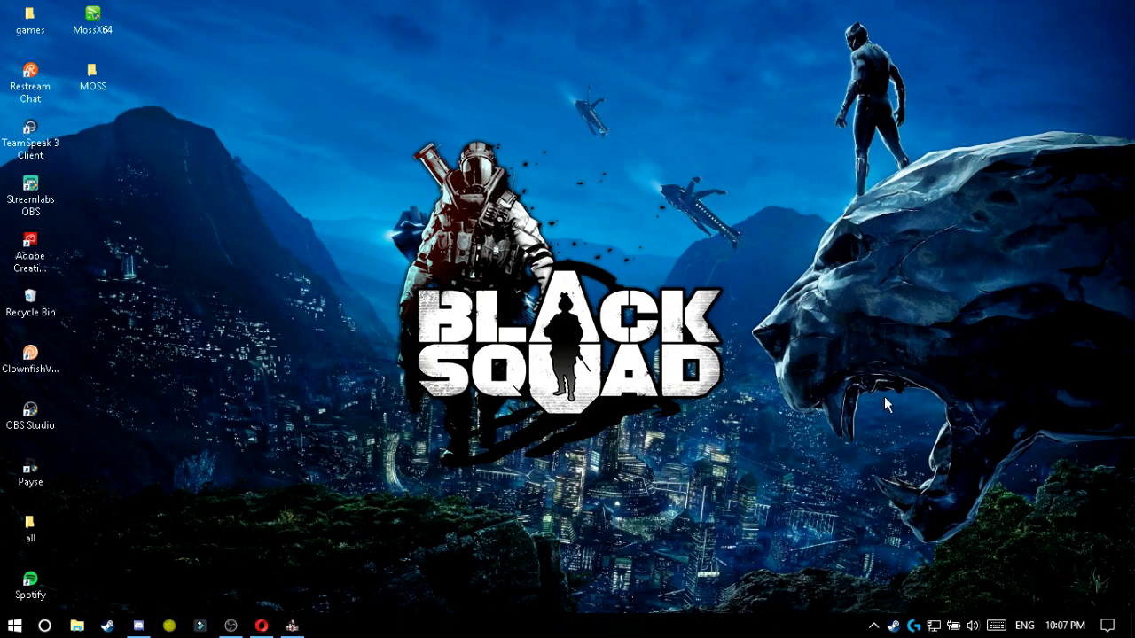
{"action": "mouse_move", "coordinate": [891, 405]}
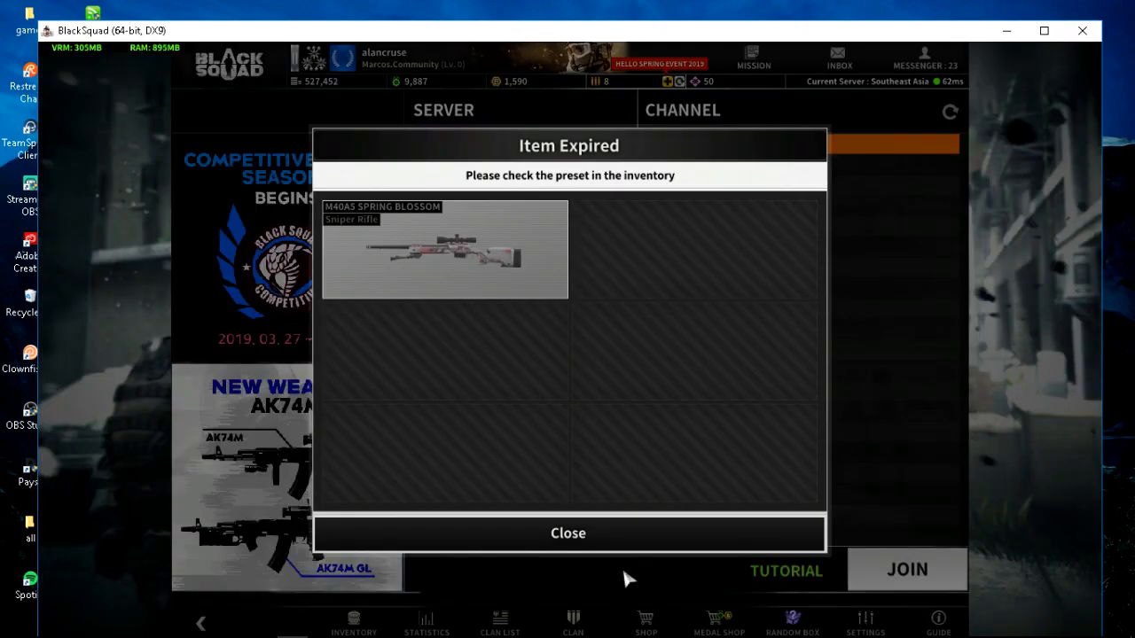
{"action": "left_click", "coordinate": [568, 532]}
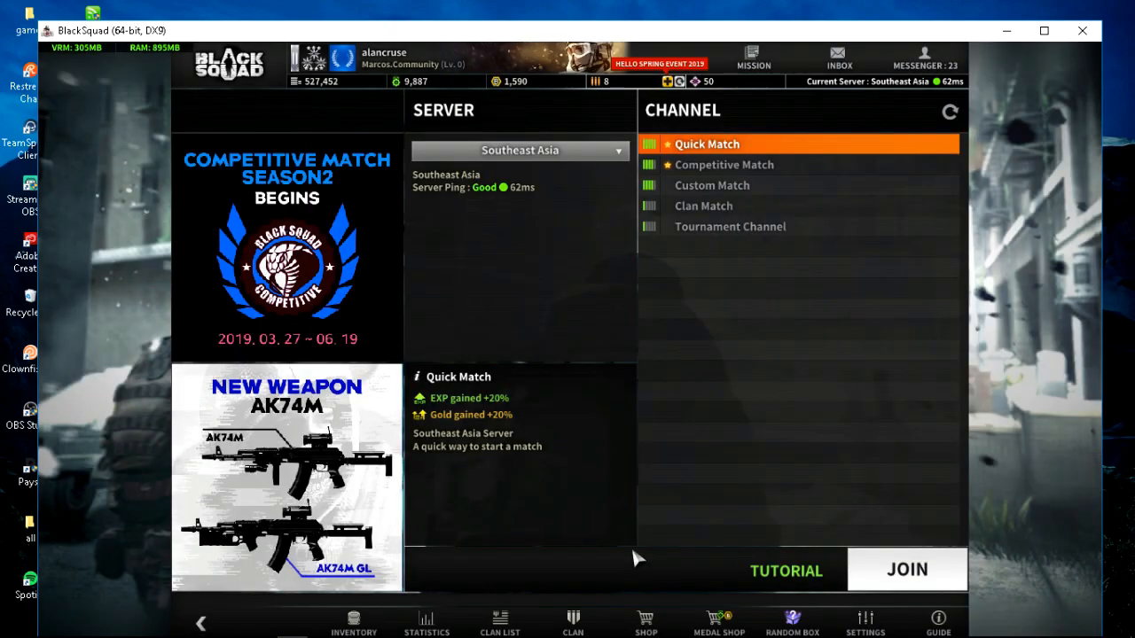
{"action": "mouse_move", "coordinate": [606, 422]}
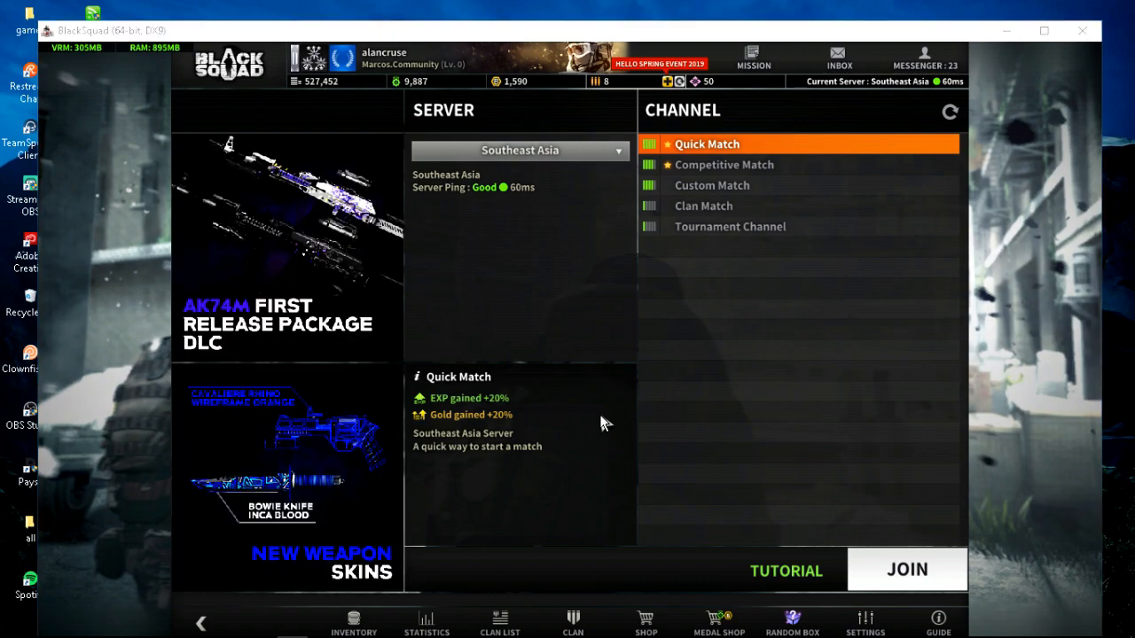
Step: Switch out of the game and launch MOSS from the desktop over the Black Squad lobby
{"action": "key", "text": "alt+tab"}
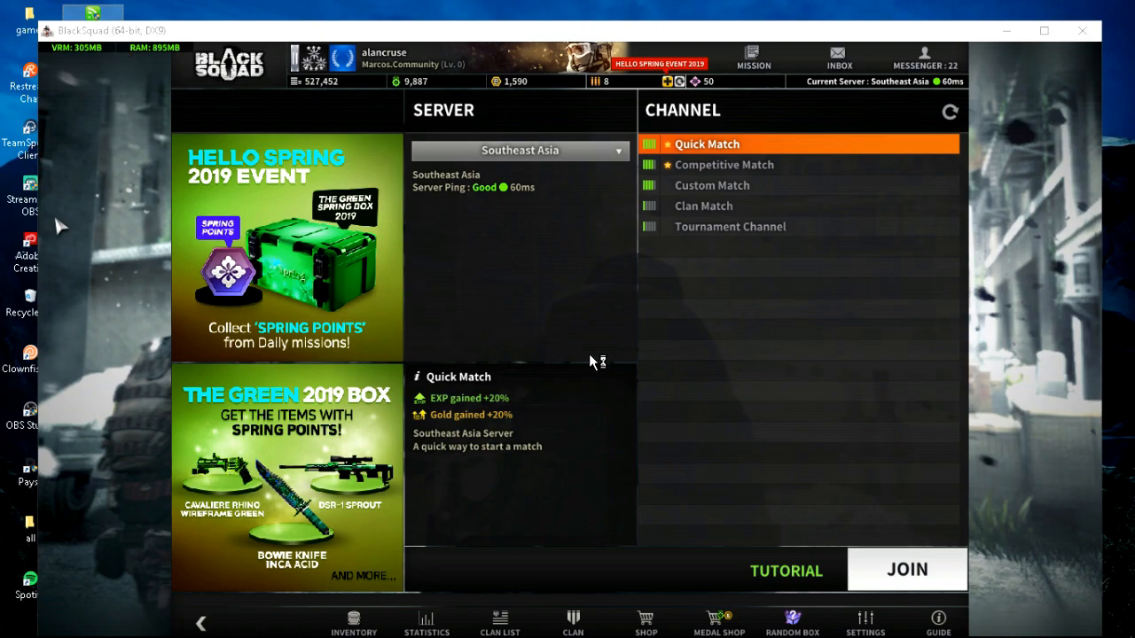
{"action": "left_click", "coordinate": [13, 624]}
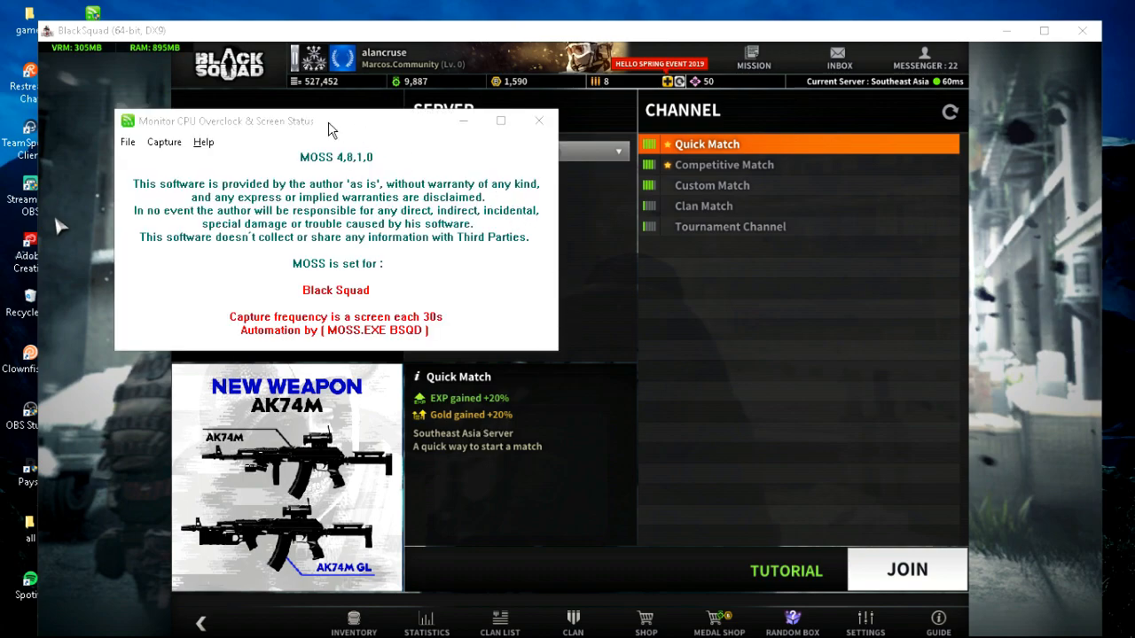
Step: Centre the MOSS window, confirm Black Squad with 30-second captures, and glance at the Help menu
{"action": "left_click_drag", "start_coordinate": [337, 121], "coordinate": [614, 209]}
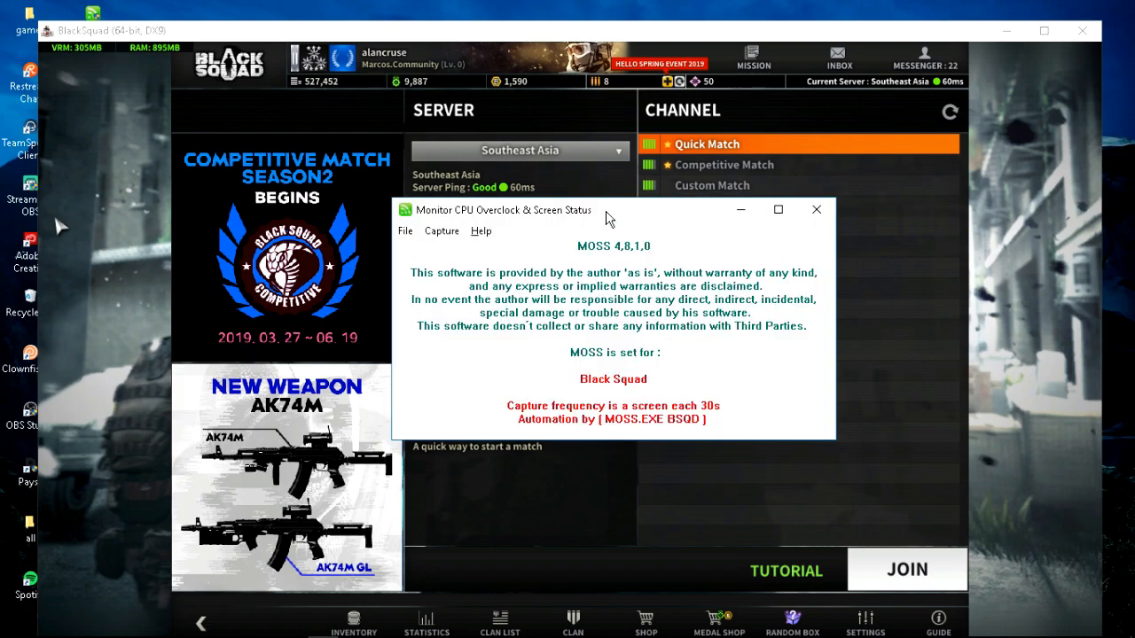
{"action": "left_click_drag", "start_coordinate": [610, 218], "coordinate": [518, 191]}
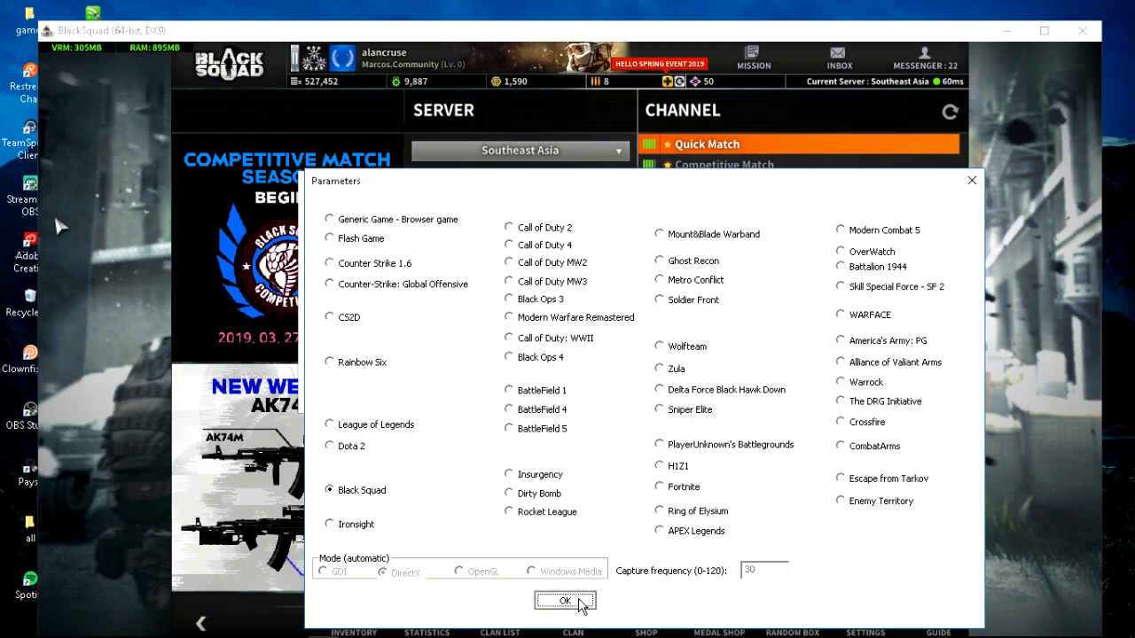
{"action": "left_click", "coordinate": [564, 602]}
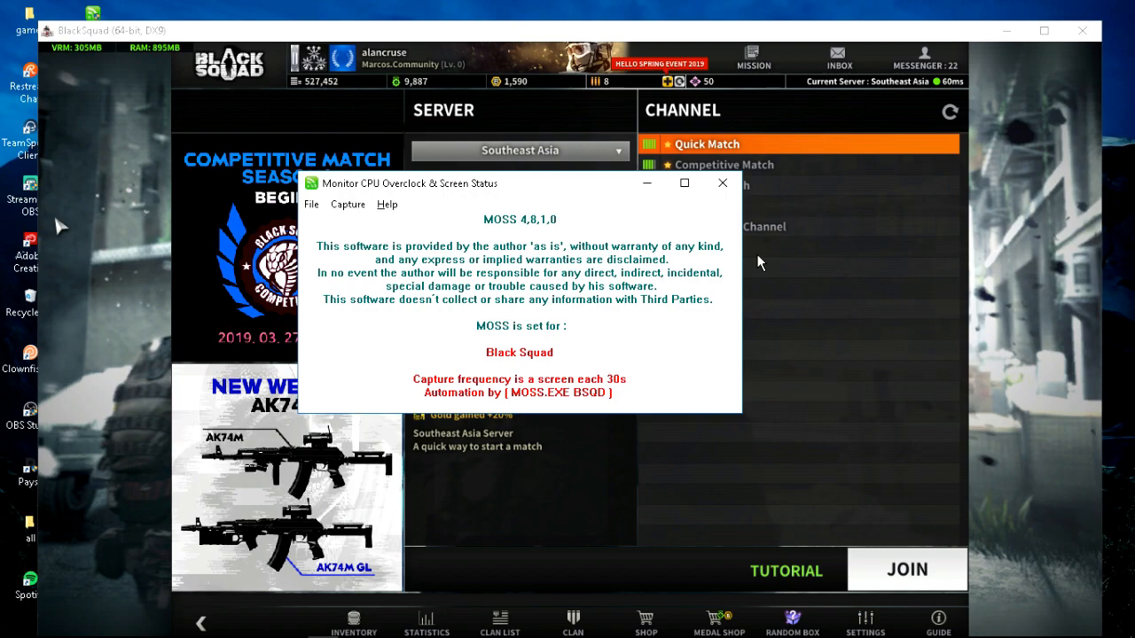
{"action": "left_click", "coordinate": [387, 204]}
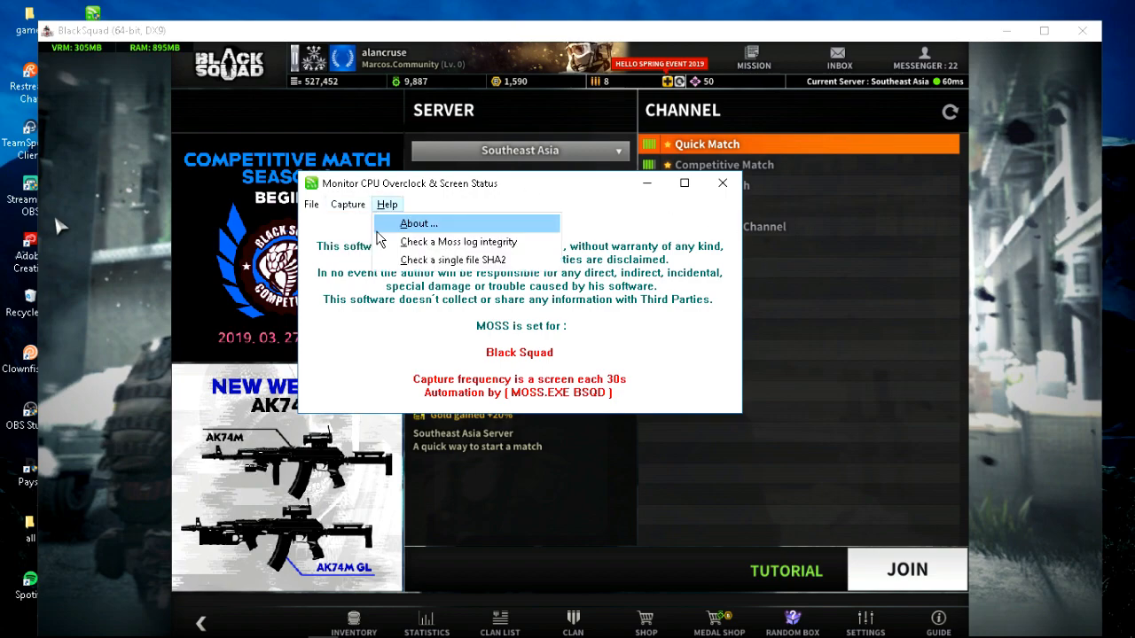
{"action": "left_click", "coordinate": [418, 223]}
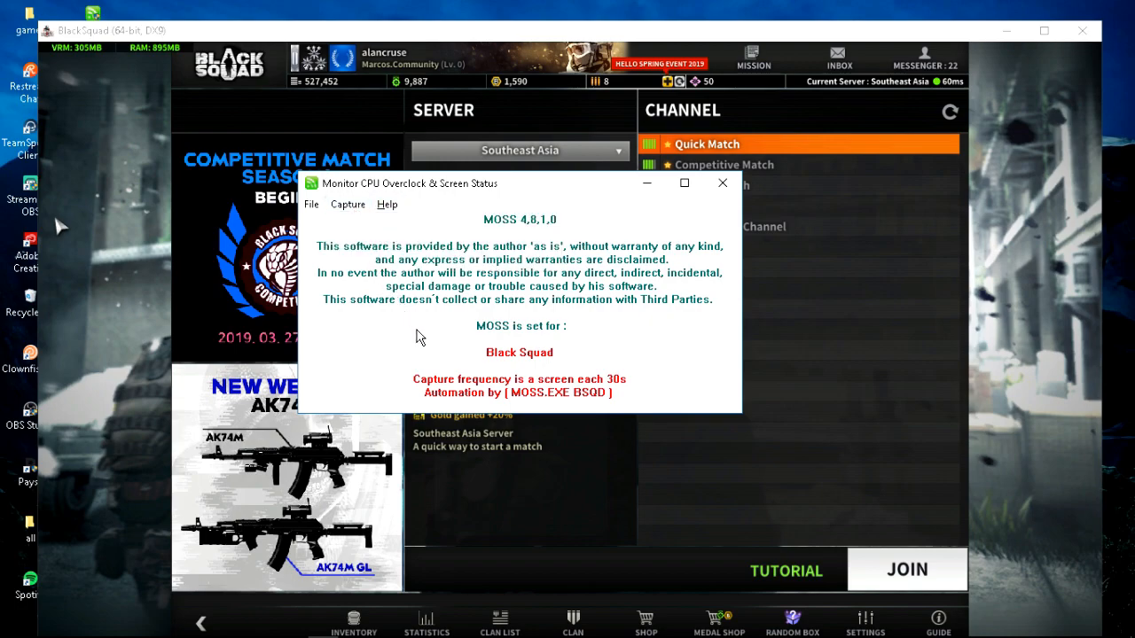
{"action": "mouse_move", "coordinate": [528, 530]}
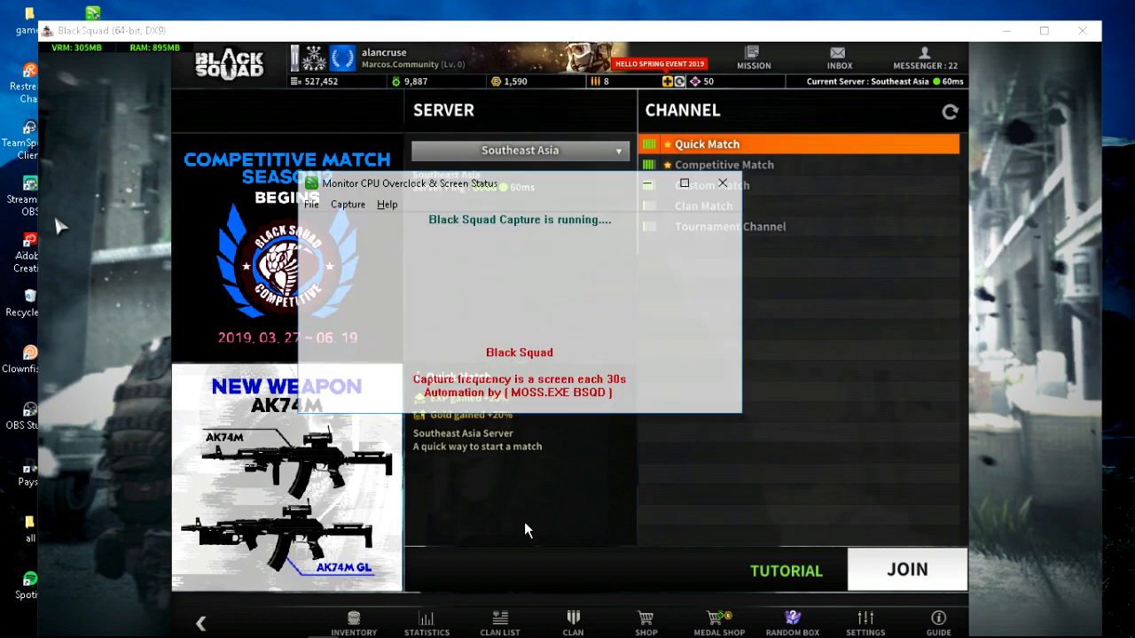
{"action": "mouse_move", "coordinate": [576, 250]}
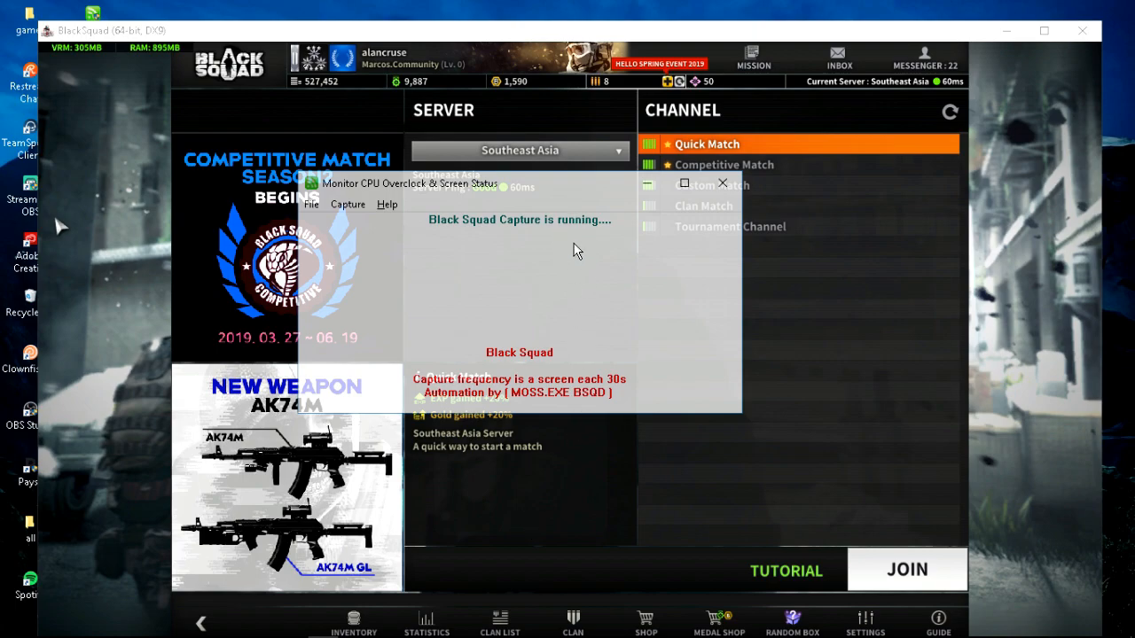
{"action": "mouse_move", "coordinate": [553, 522]}
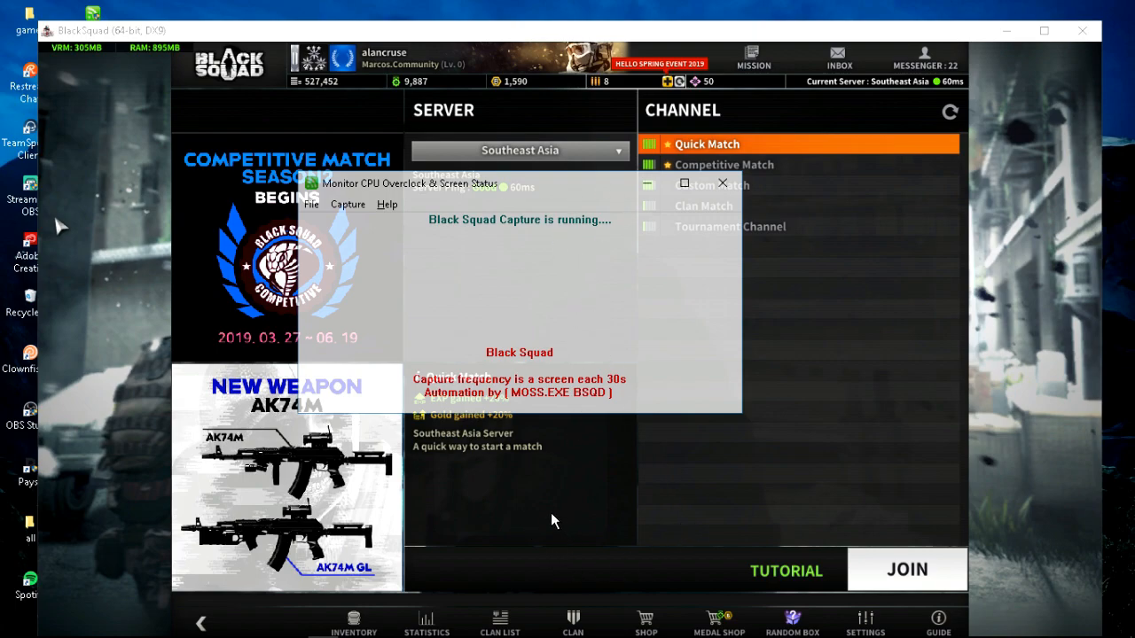
{"action": "mouse_move", "coordinate": [532, 511]}
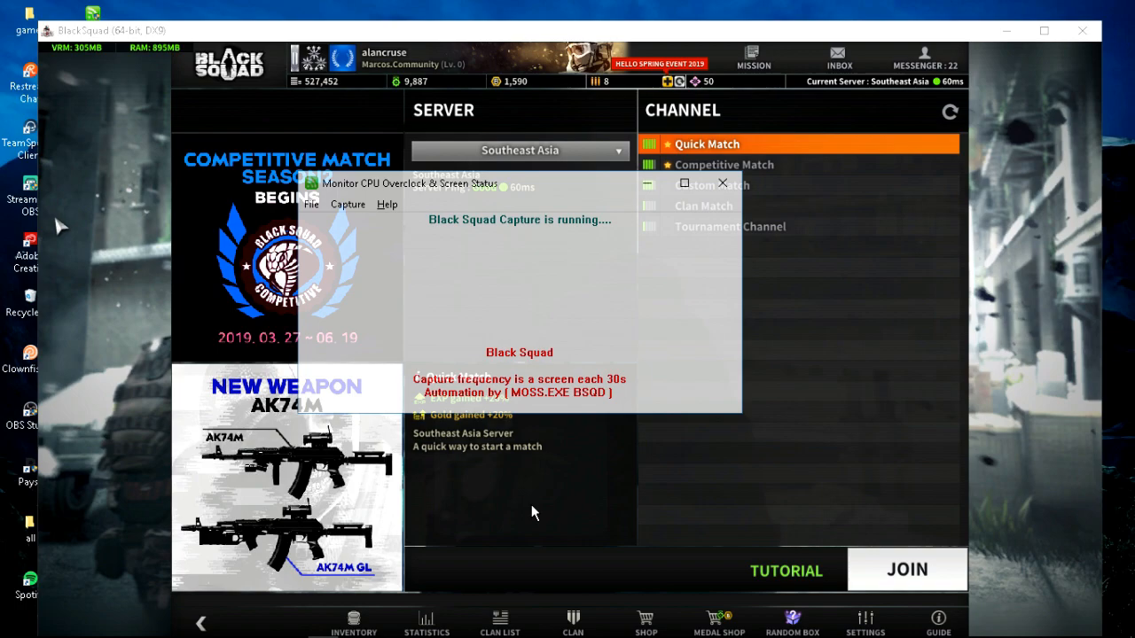
Step: Stop the running Black Squad capture from the Capture menu
{"action": "left_click", "coordinate": [347, 204]}
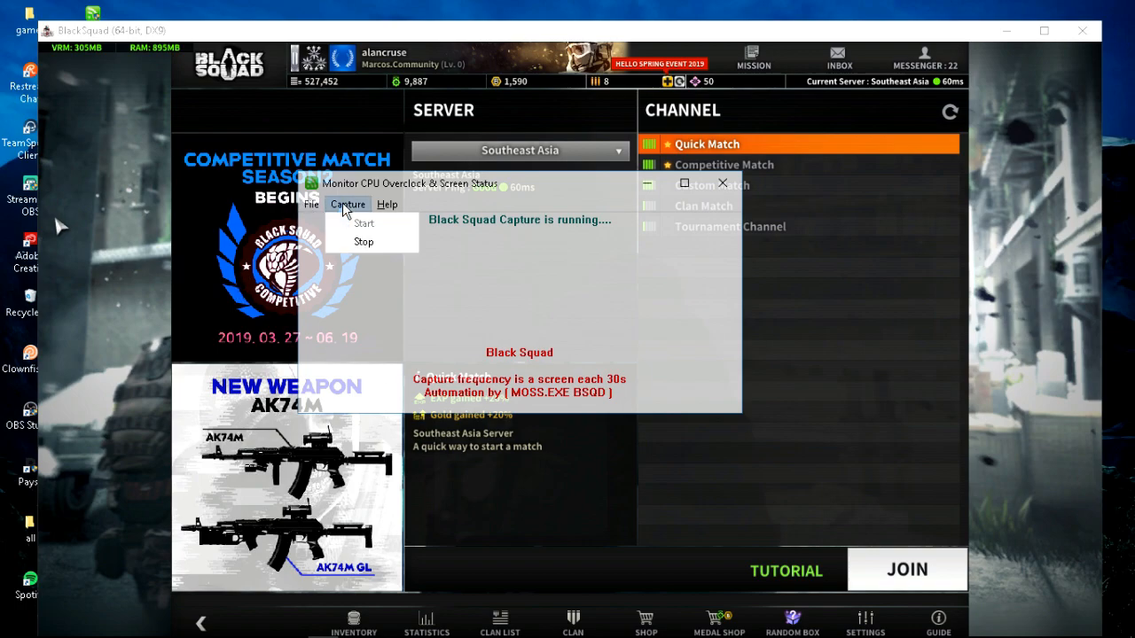
{"action": "left_click", "coordinate": [364, 242]}
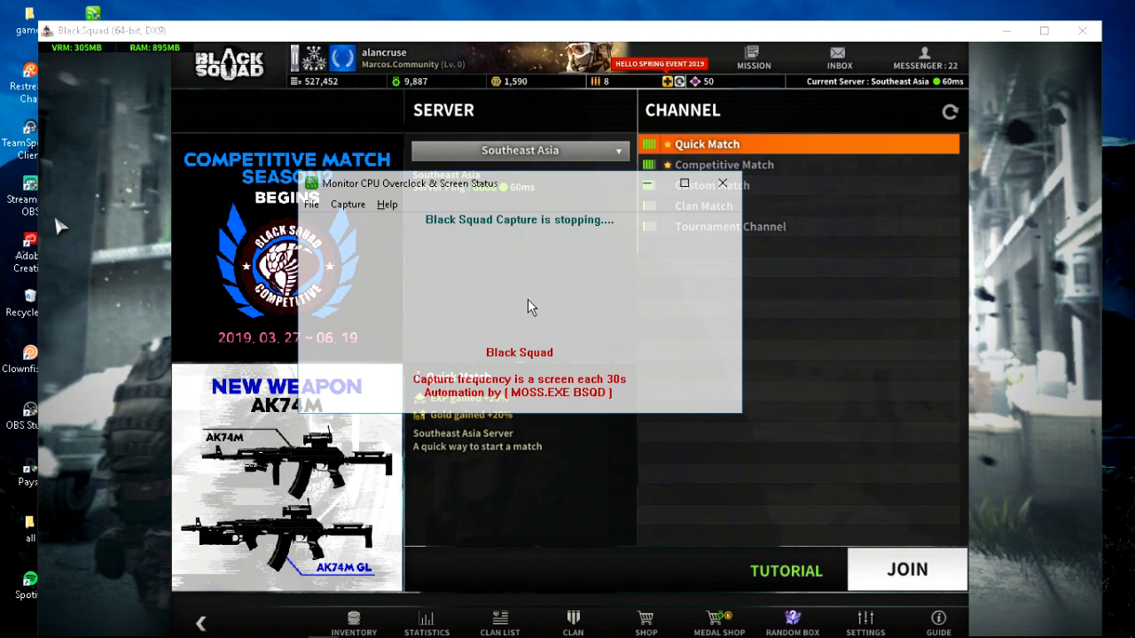
{"action": "mouse_move", "coordinate": [486, 290]}
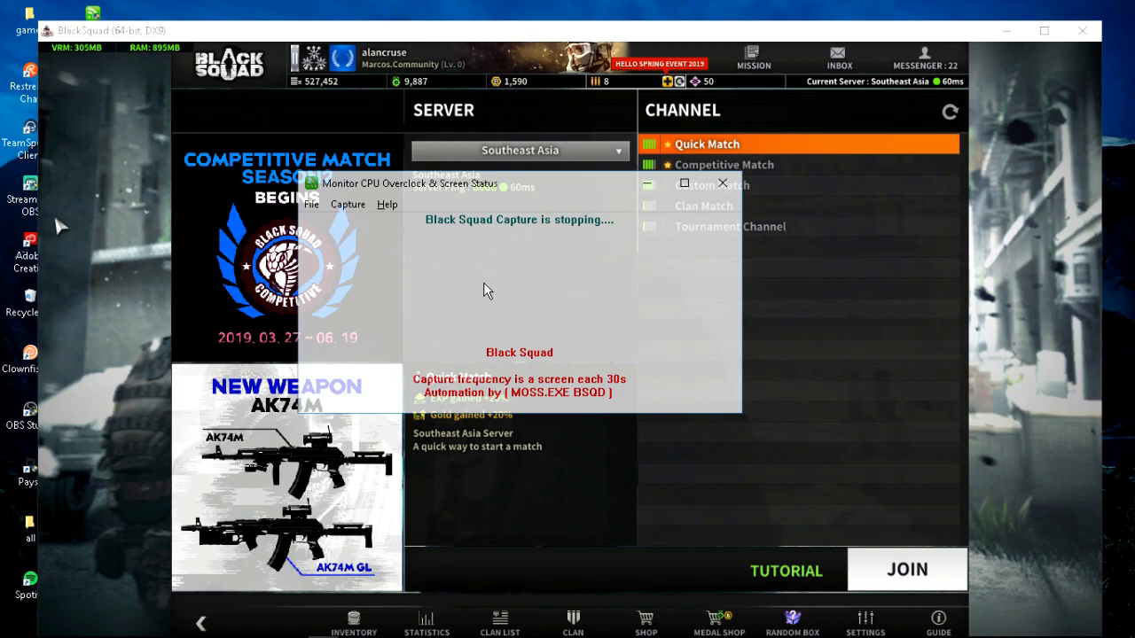
{"action": "mouse_move", "coordinate": [539, 376]}
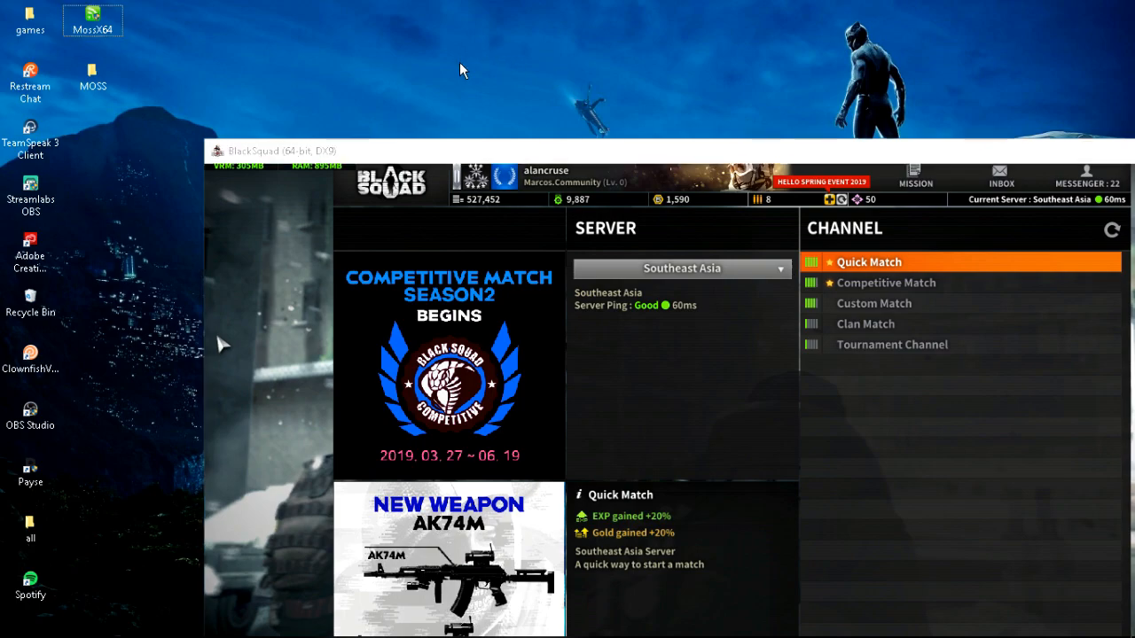
{"action": "mouse_move", "coordinate": [93, 78]}
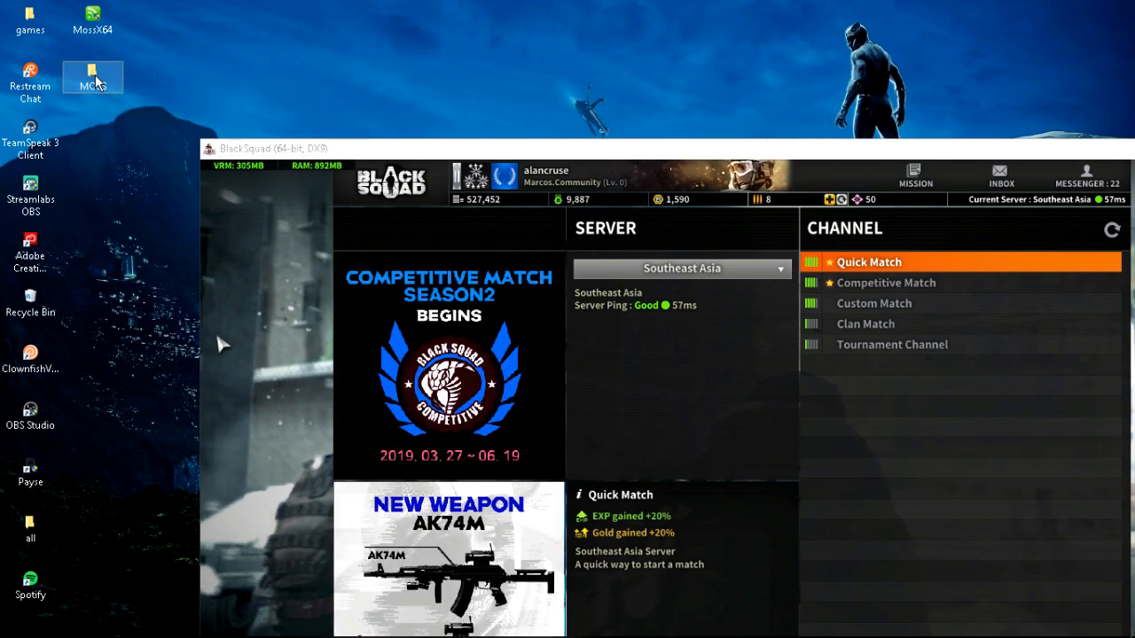
Step: Delete the empty 0 KB archive in the MOSS folder, keeping the 167 KB capture
{"action": "double_click", "coordinate": [92, 75]}
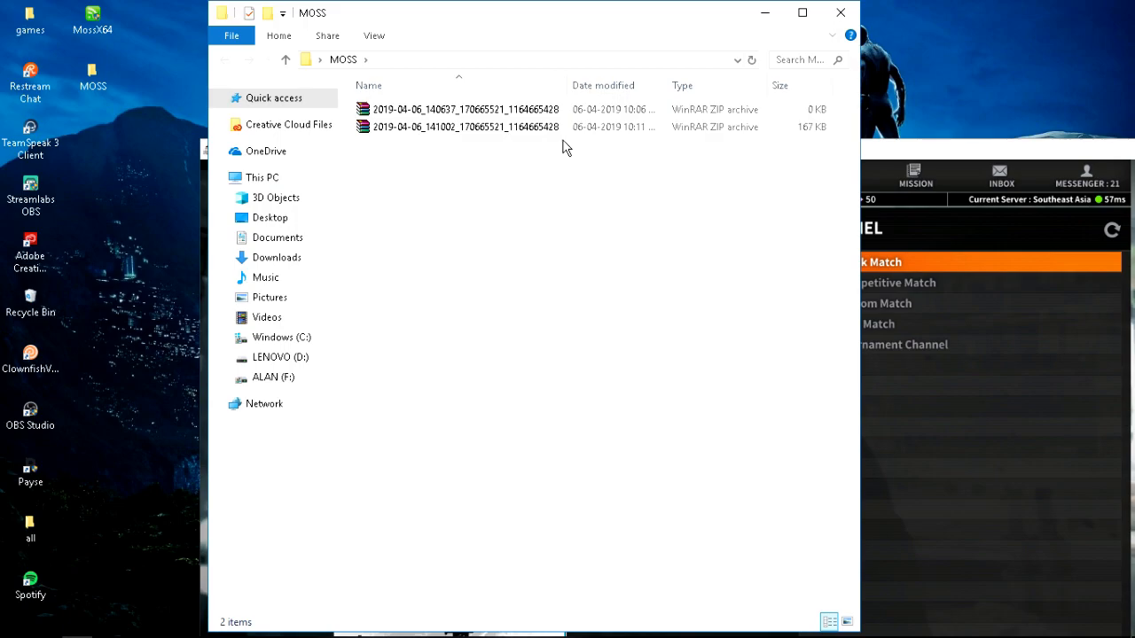
{"action": "left_click", "coordinate": [458, 110]}
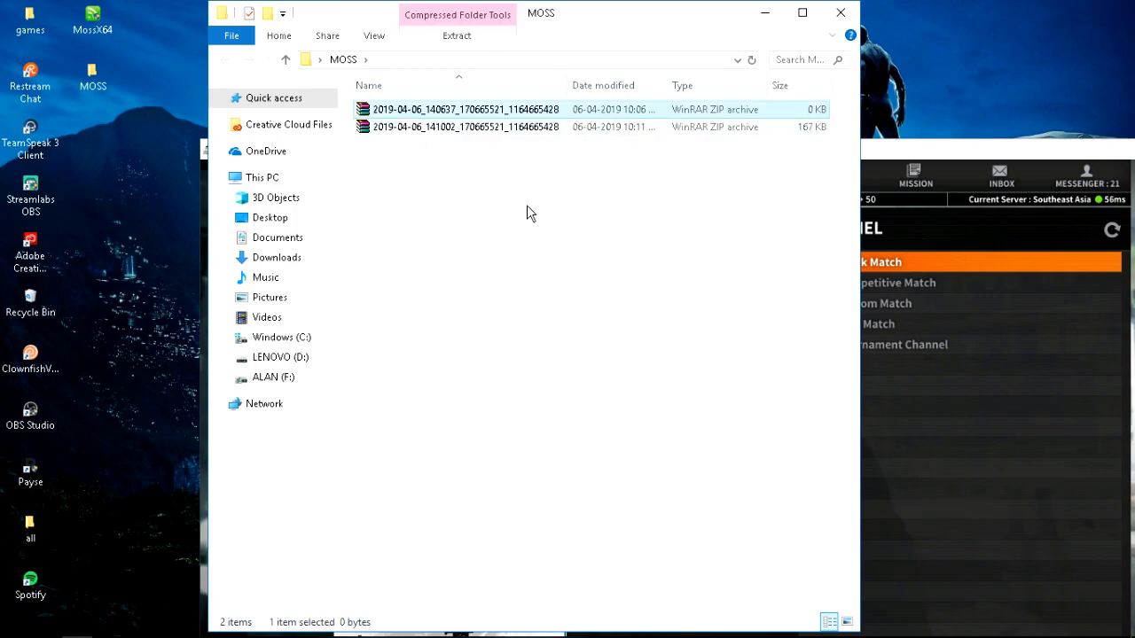
{"action": "key", "text": "Delete"}
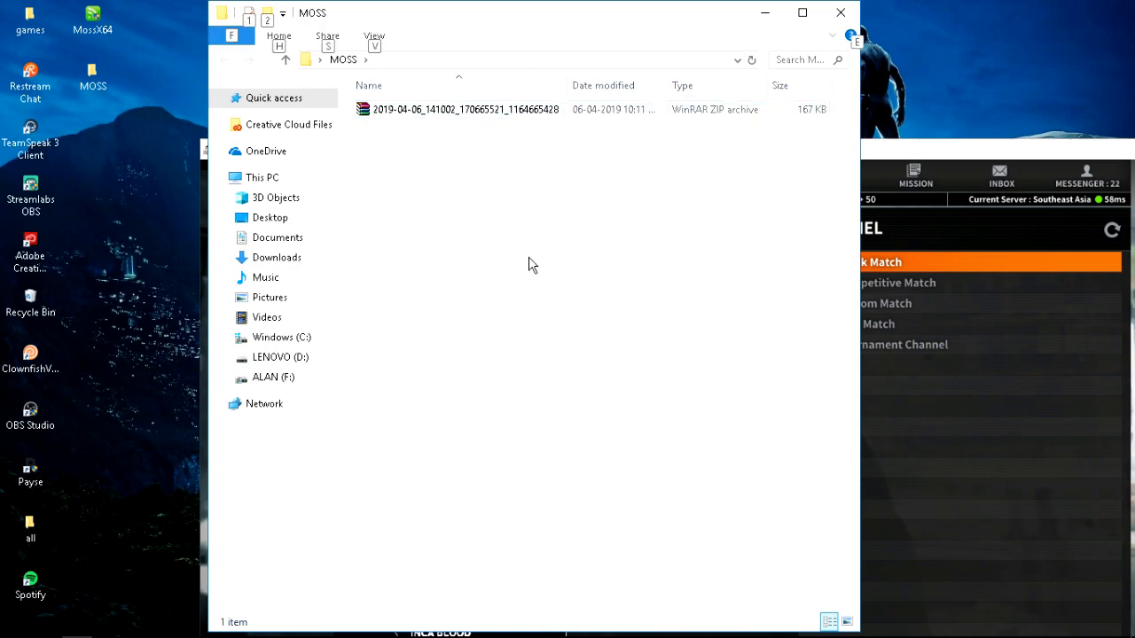
{"action": "mouse_move", "coordinate": [581, 117]}
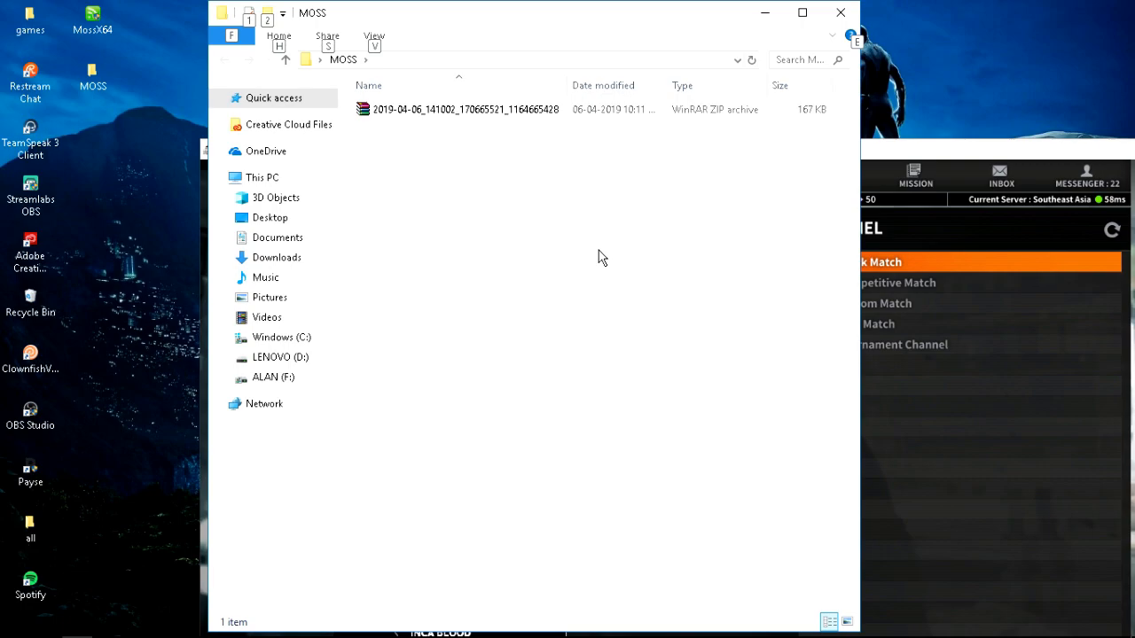
{"action": "mouse_move", "coordinate": [816, 249]}
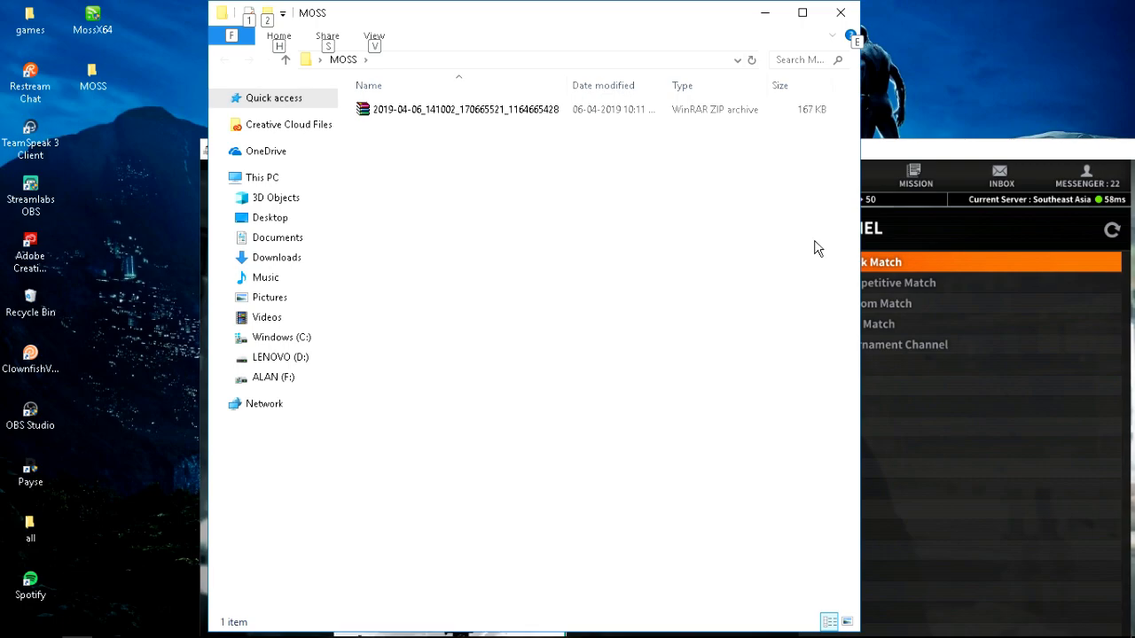